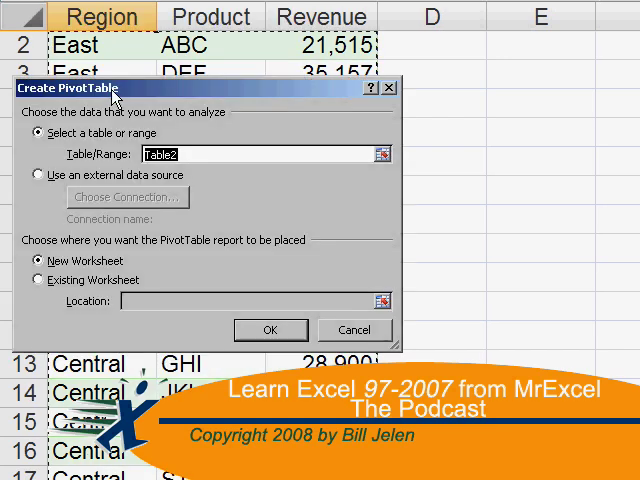
# Step: Show the Sheet1 worksheet holding the XYZ Report account grid
pyautogui.click(270, 330)
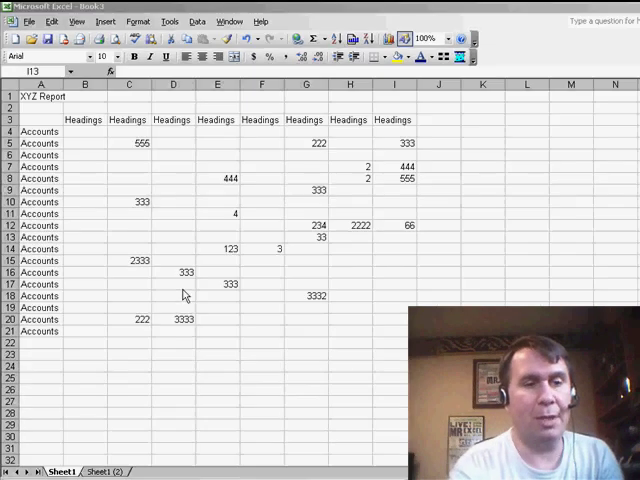
# Step: Begin the =Sheet1!B4 linking formula in B4 of the copied sheet
pyautogui.click(394, 236)
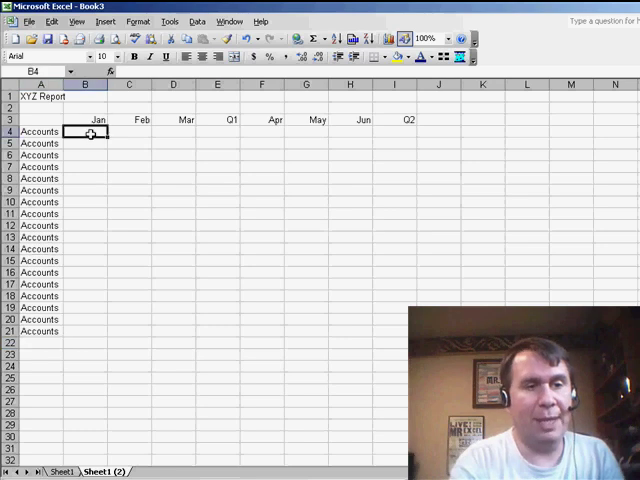
pyautogui.write('=Sheet1!B4')
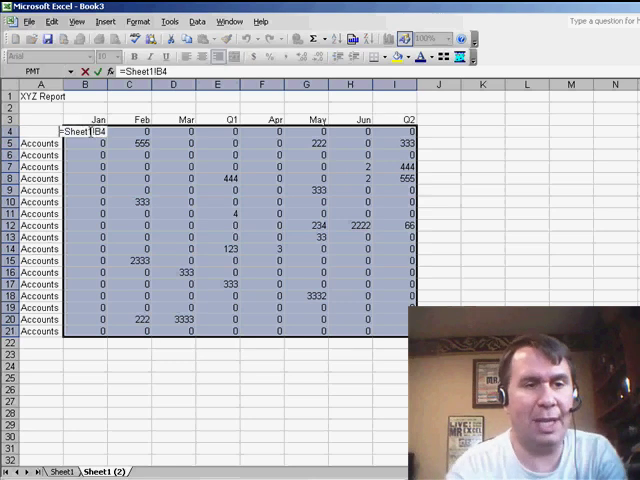
# Step: Make B4 =IF(ISBLANK(Sheet1!B4),"",Sheet1!B4) and fill it across B4:I21
pyautogui.write('IF')
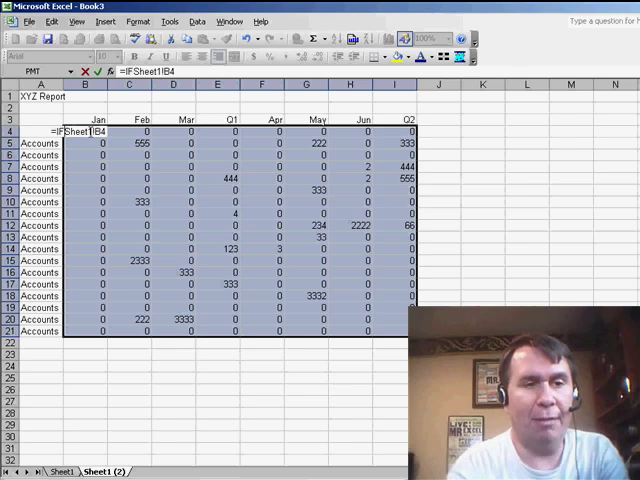
pyautogui.write('(ISBLANK(')
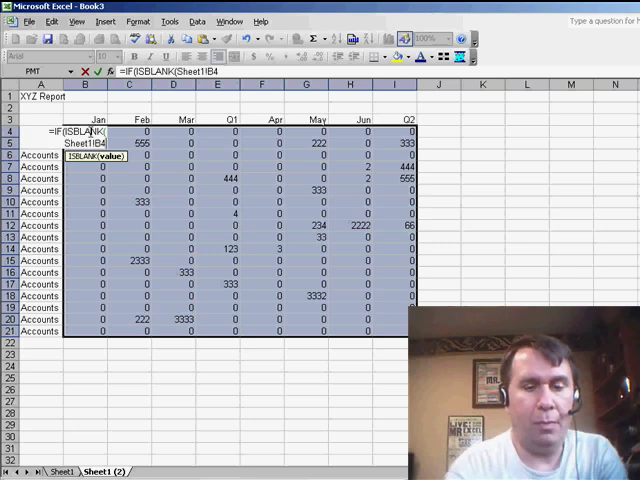
pyautogui.write(',')
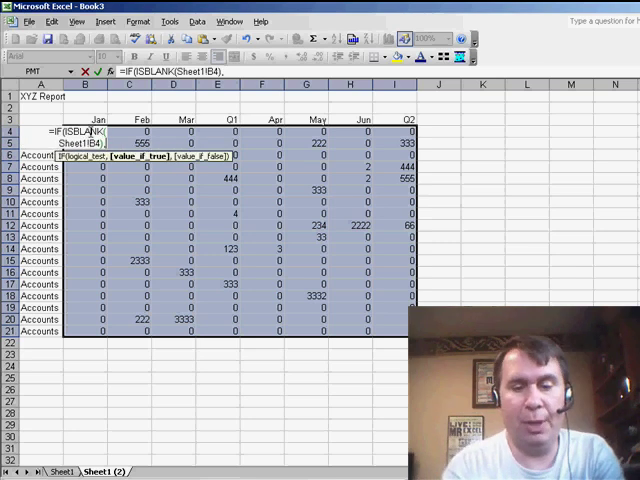
pyautogui.write('""')
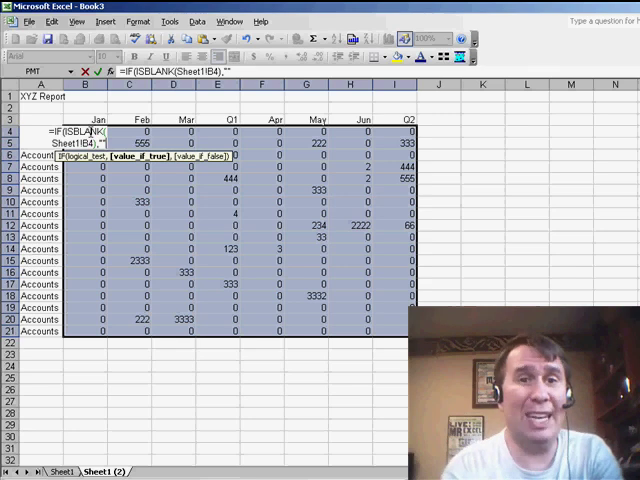
pyautogui.write(',Sheet1!B4')
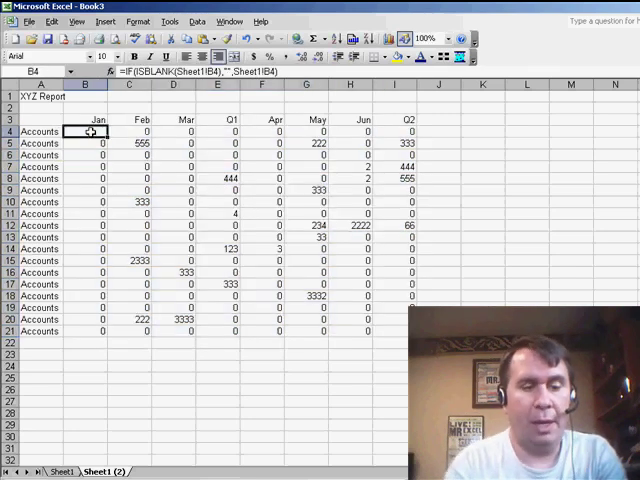
pyautogui.moveTo(88, 132); pyautogui.dragTo(88, 144)
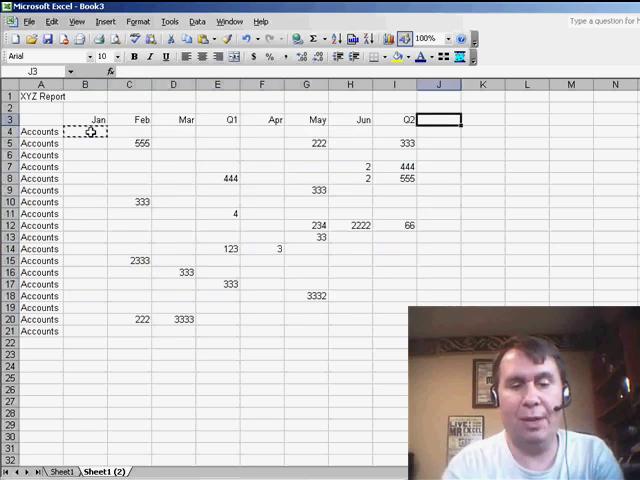
# Step: Add a Total heading beside Q2 with a SUM formula over the row's cells
pyautogui.write('Total')
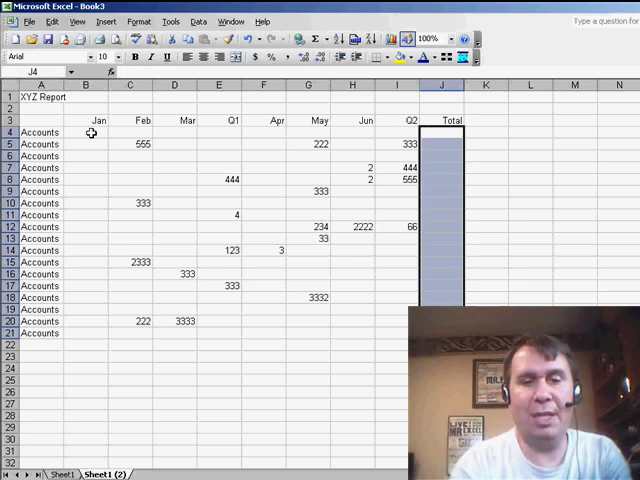
pyautogui.write('=sum(')
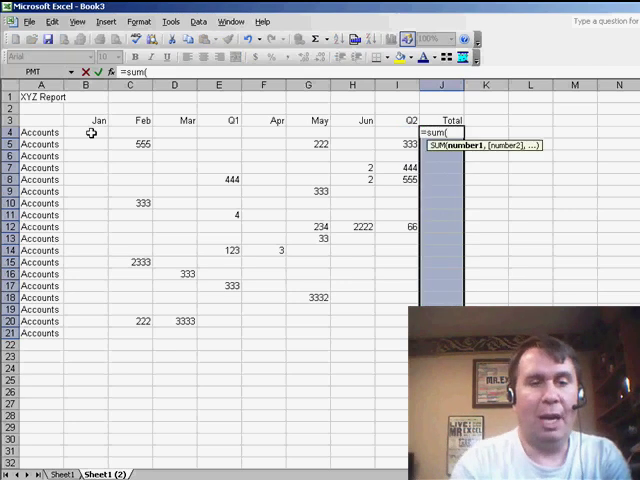
pyautogui.click(218, 132)
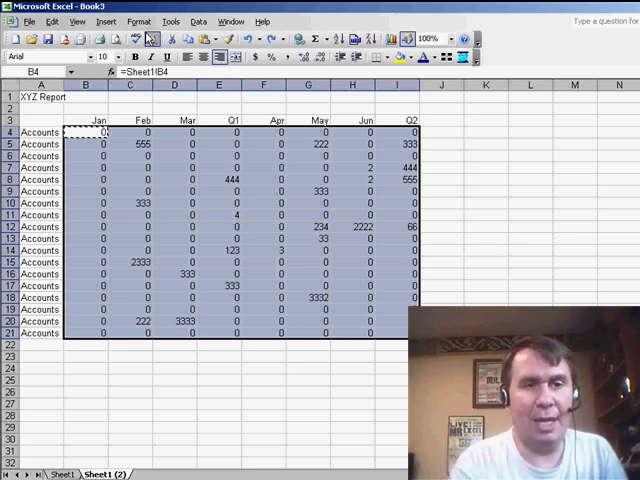
# Step: Revert to plain =Sheet1!B4 links and bring up Format Cells for B4:I21
pyautogui.click(138, 20)
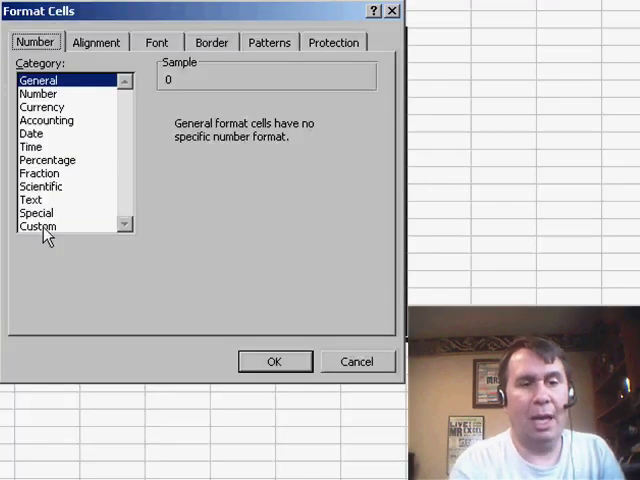
# Step: Apply the custom number format 0;-0; so zeros display as blanks
pyautogui.click(38, 226)
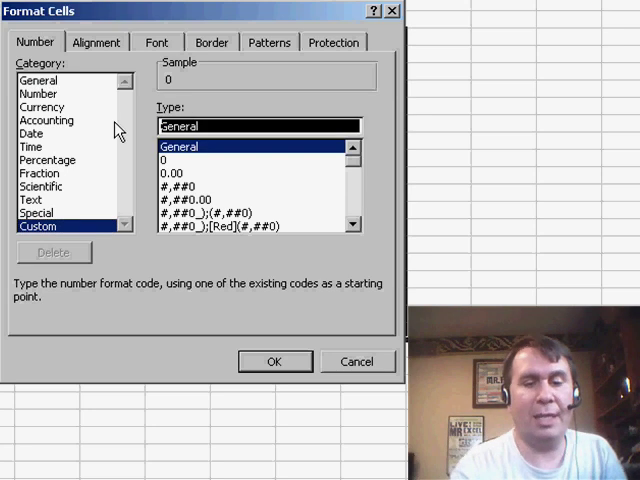
pyautogui.write('0;')
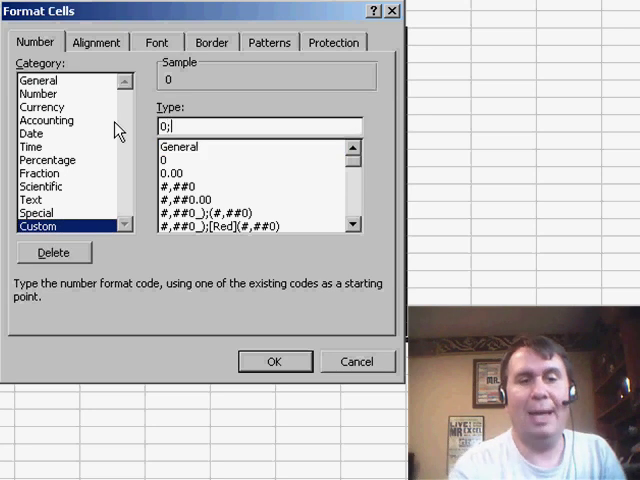
pyautogui.write('-')
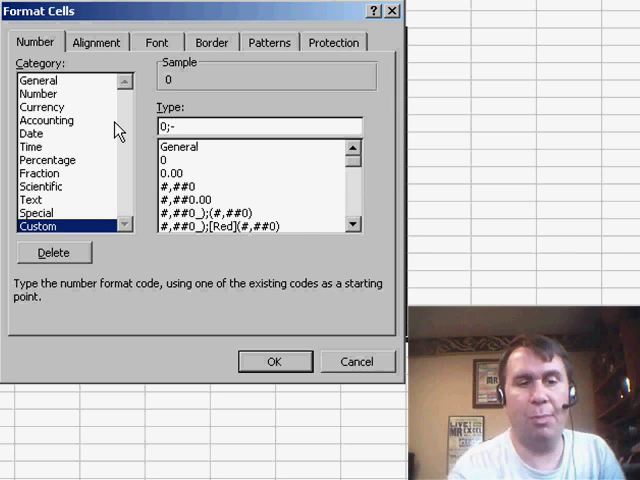
pyautogui.write('0')
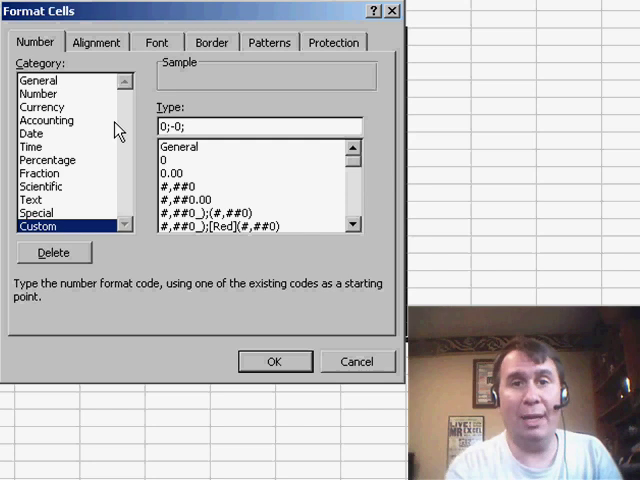
pyautogui.write(';')
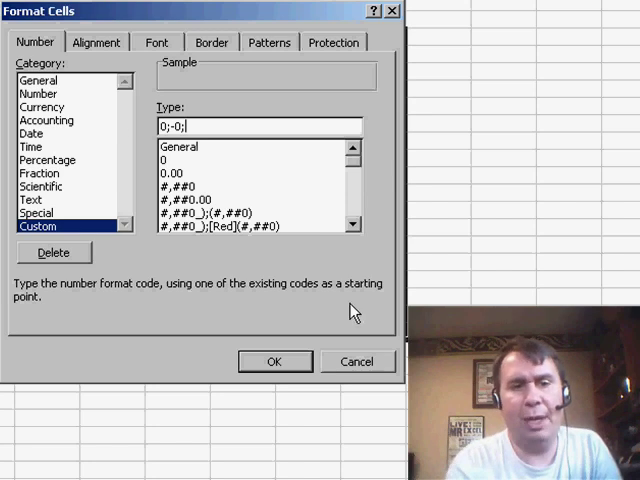
pyautogui.click(274, 360)
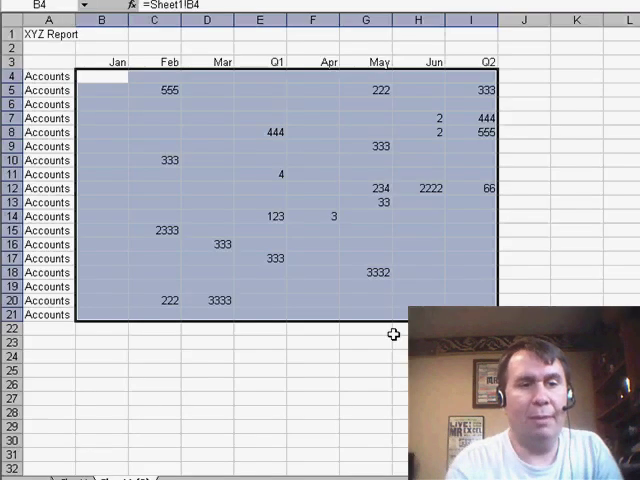